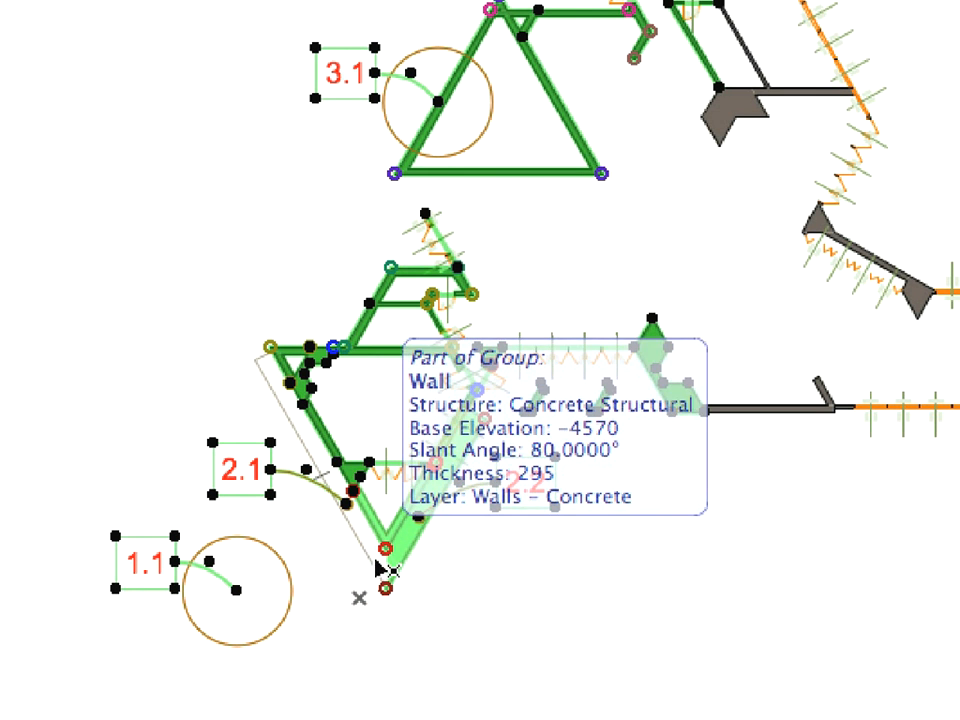
- Start Exterior Dimensioning for openings, structures, external geometry and overall dimensions, 500 apart
{"action": "left_click", "coordinate": [384, 560]}
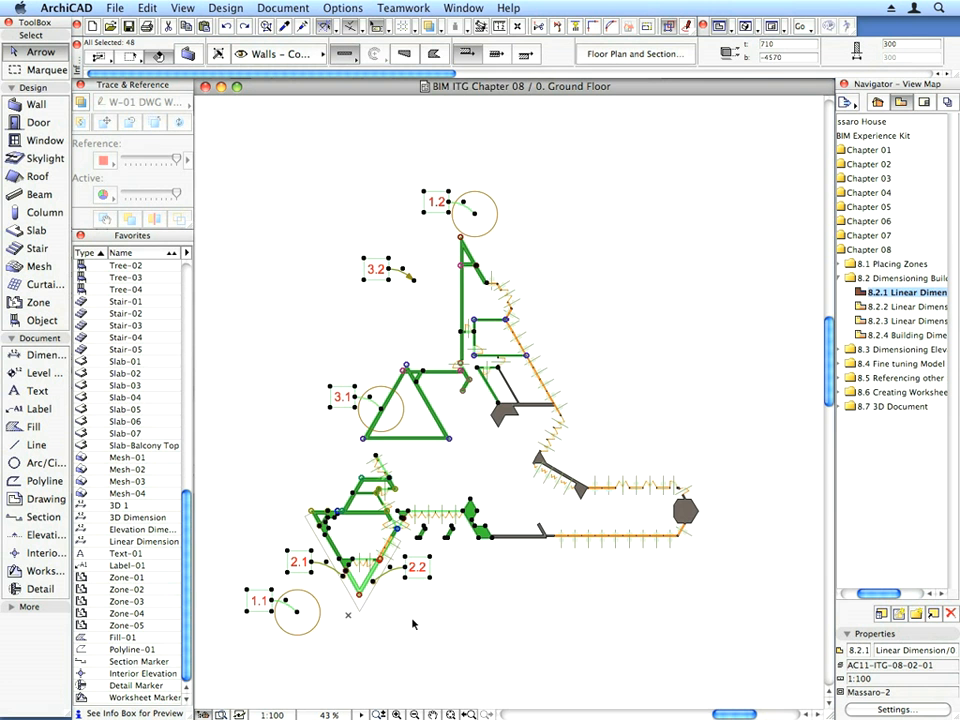
{"action": "mouse_move", "coordinate": [760, 94]}
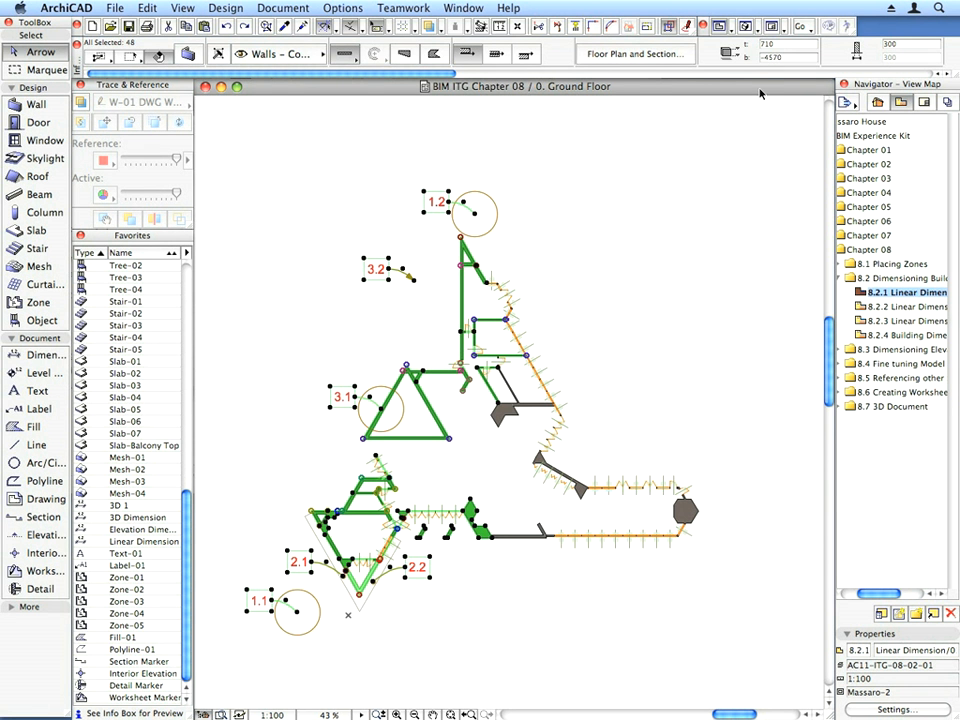
{"action": "left_click", "coordinate": [44, 356]}
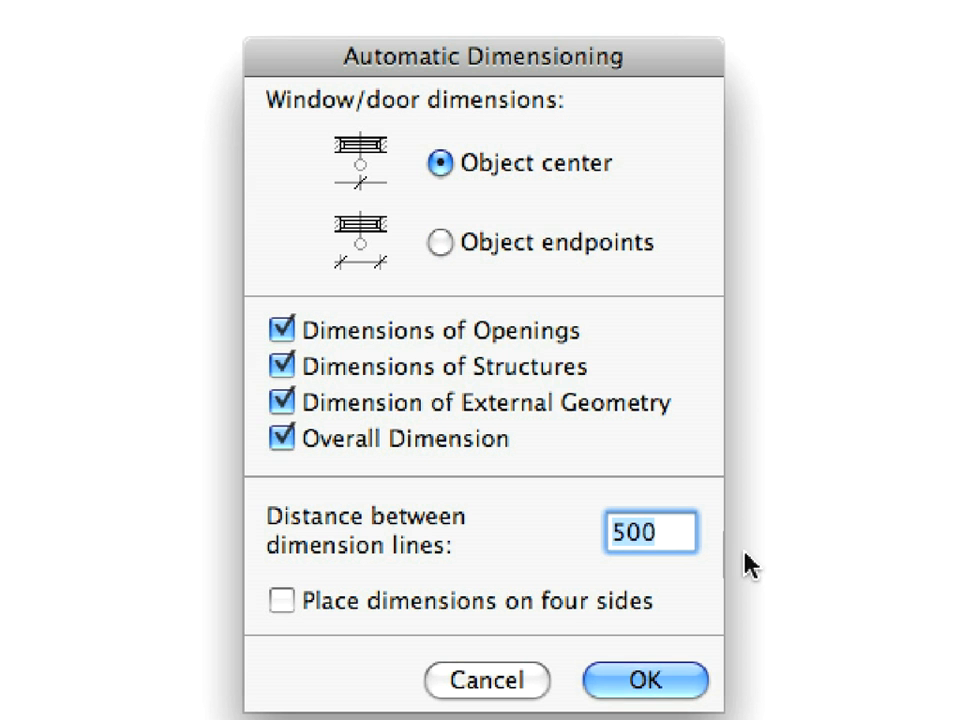
{"action": "mouse_move", "coordinate": [644, 680]}
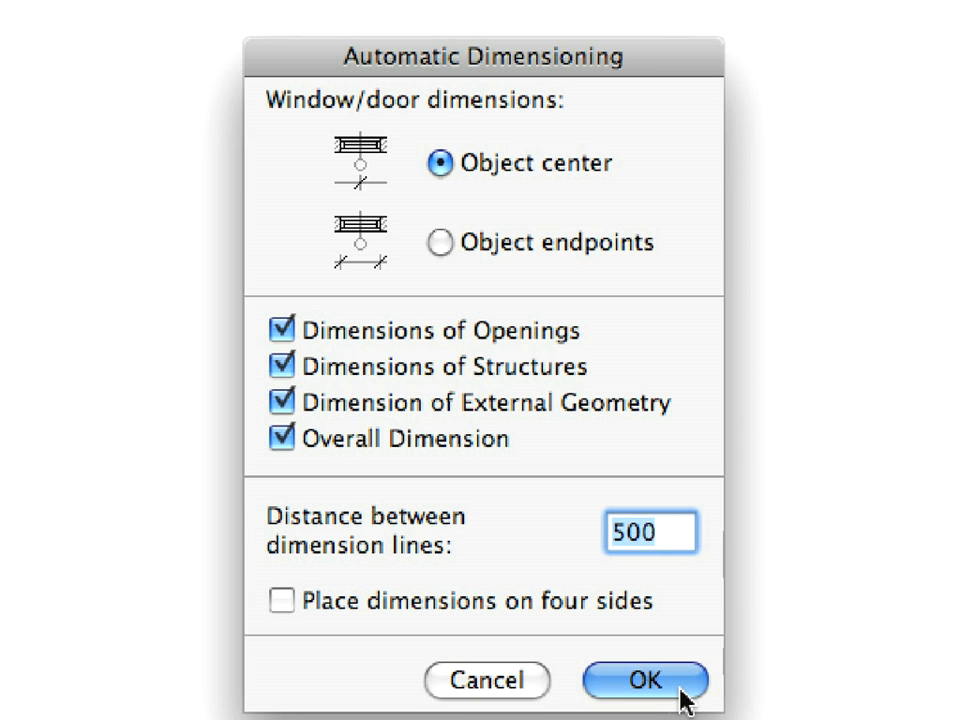
- Confirm the Automatic Dimensioning dialog and return to the ground floor plan
{"action": "left_click", "coordinate": [644, 680]}
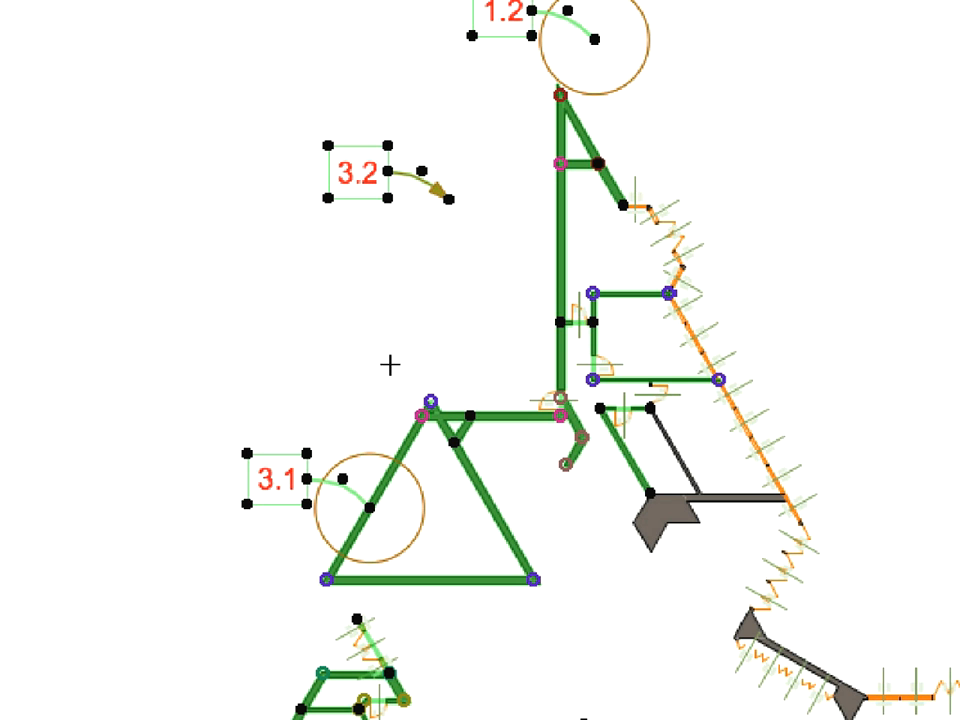
{"action": "mouse_move", "coordinate": [384, 480]}
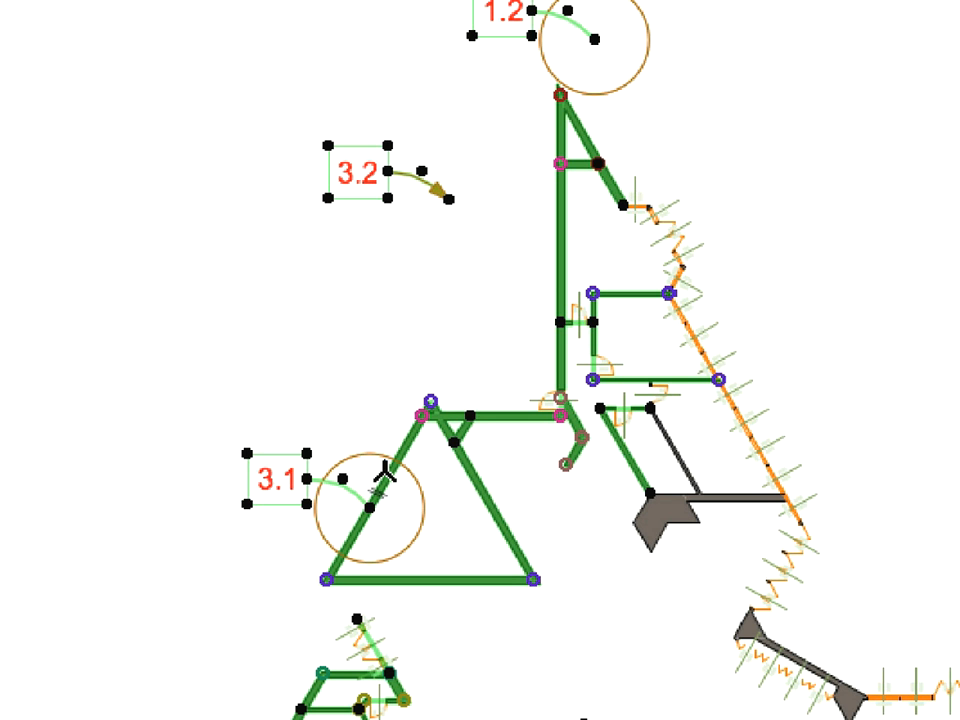
{"action": "mouse_move", "coordinate": [384, 370]}
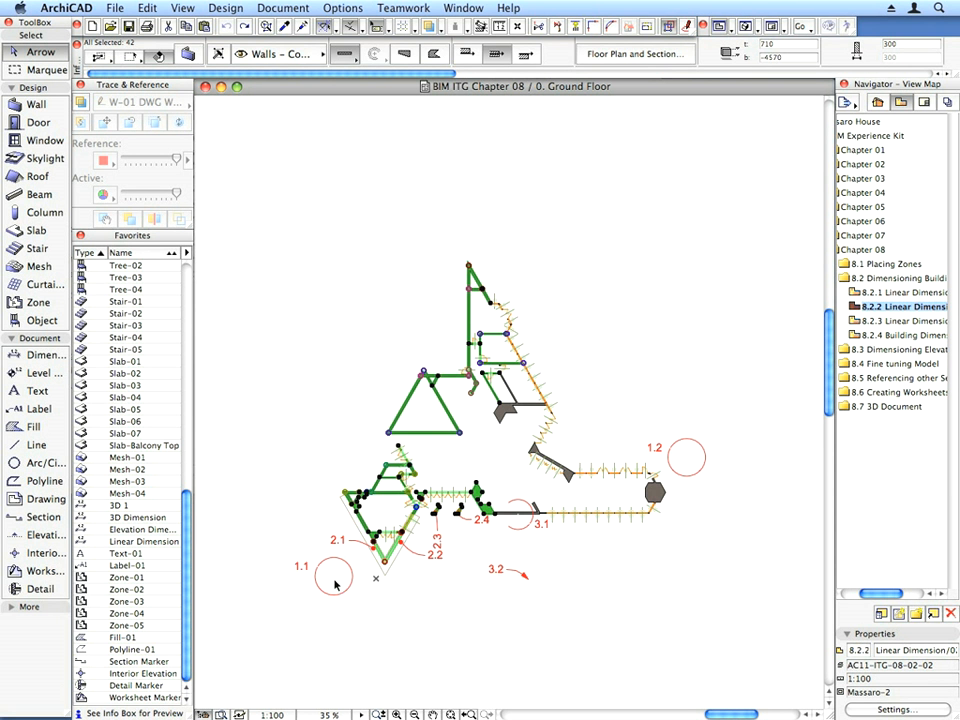
- Place exterior dimension chains along the bottom side and slanted left side
{"action": "left_click", "coordinate": [332, 576]}
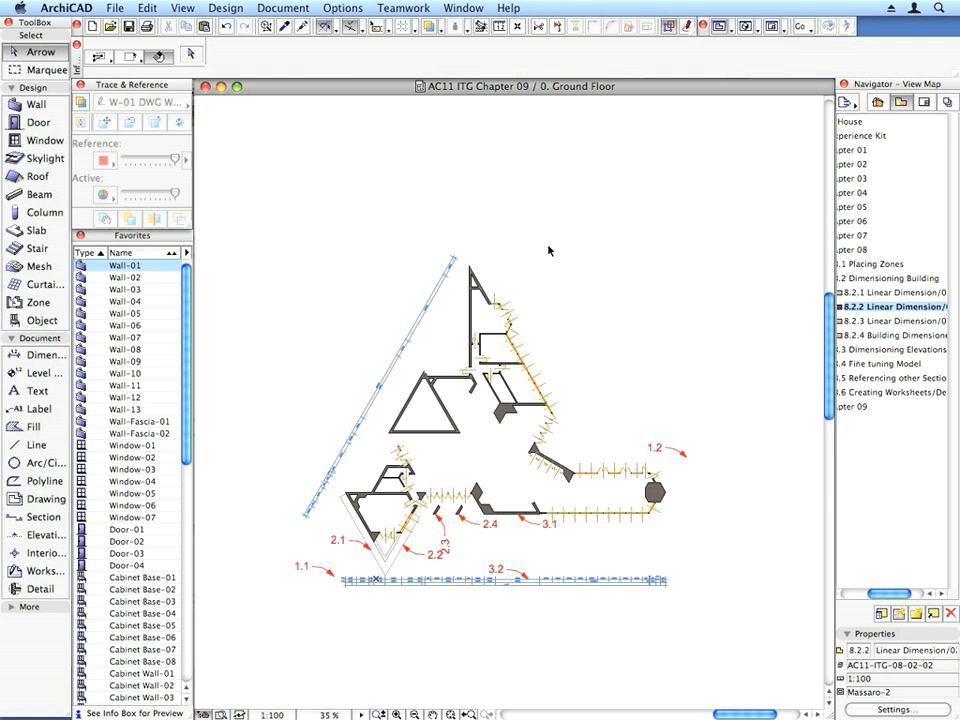
{"action": "mouse_move", "coordinate": [552, 252]}
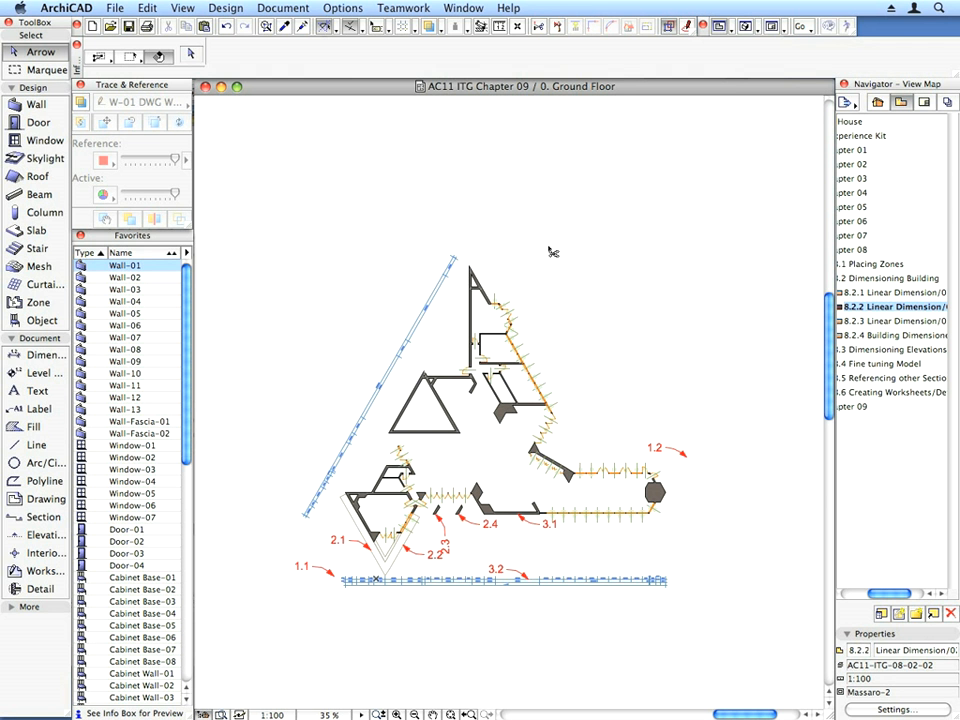